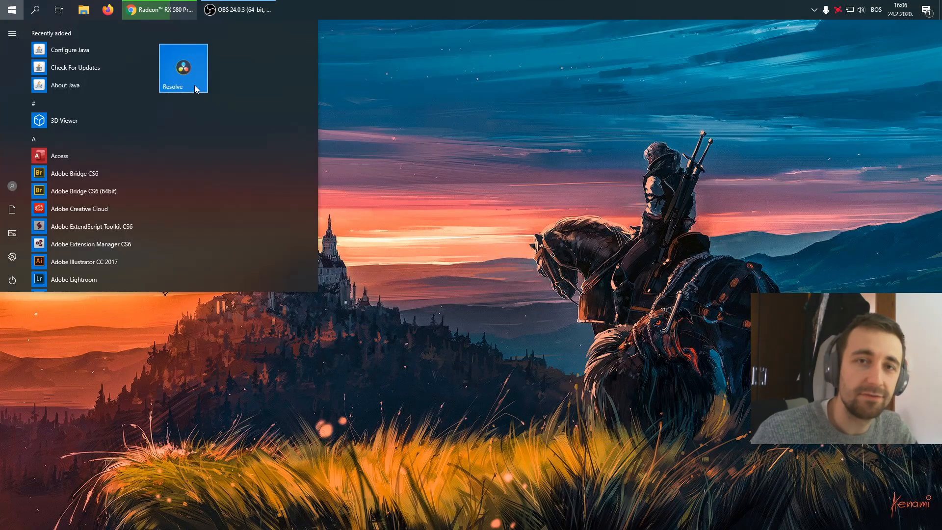
# - Launch DaVinci Resolve 16, then close it from the not-responding dialog when loading freezes
pyautogui.click(11, 11)
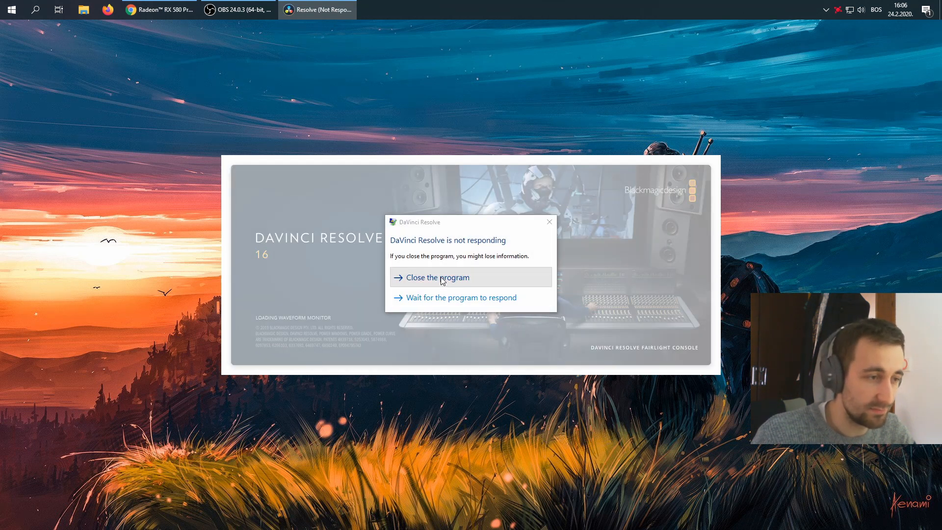
pyautogui.click(438, 277)
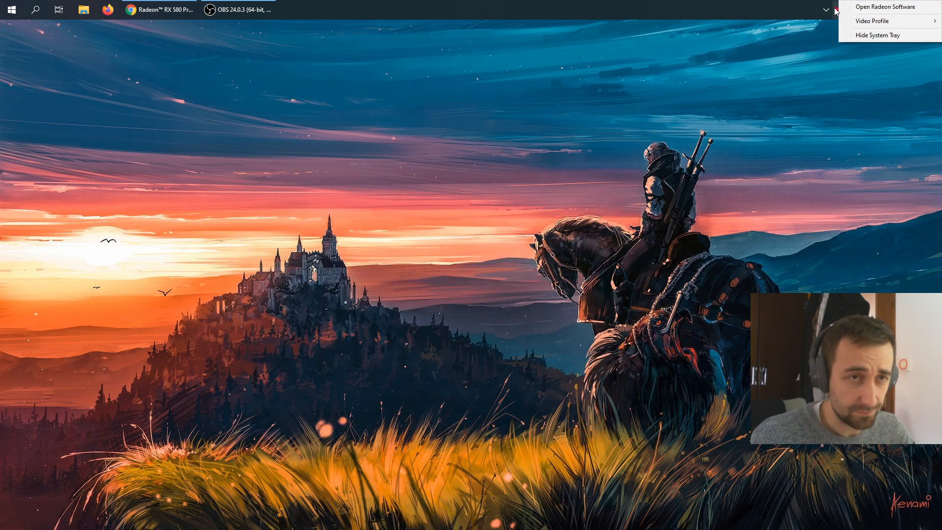
# - Bring up Radeon Software's System settings showing driver 20.2.1 as up to date
pyautogui.click(883, 7)
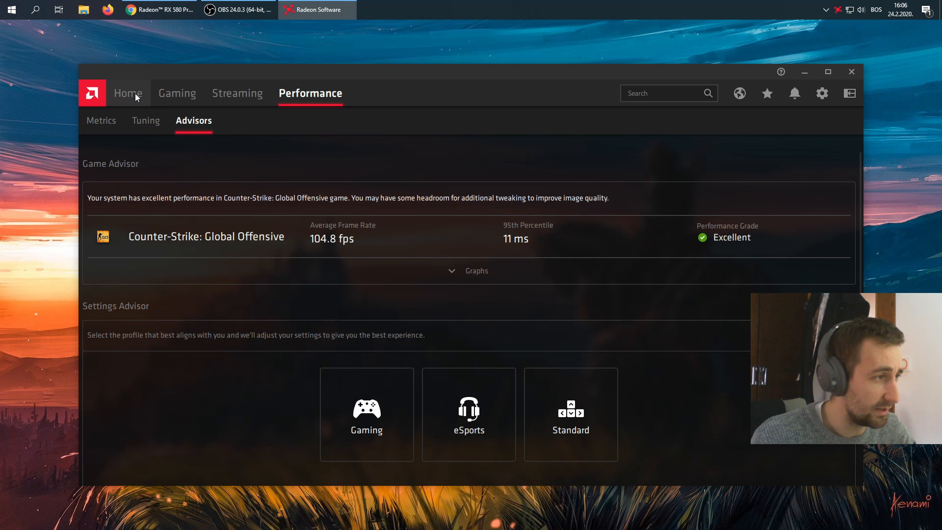
pyautogui.click(822, 94)
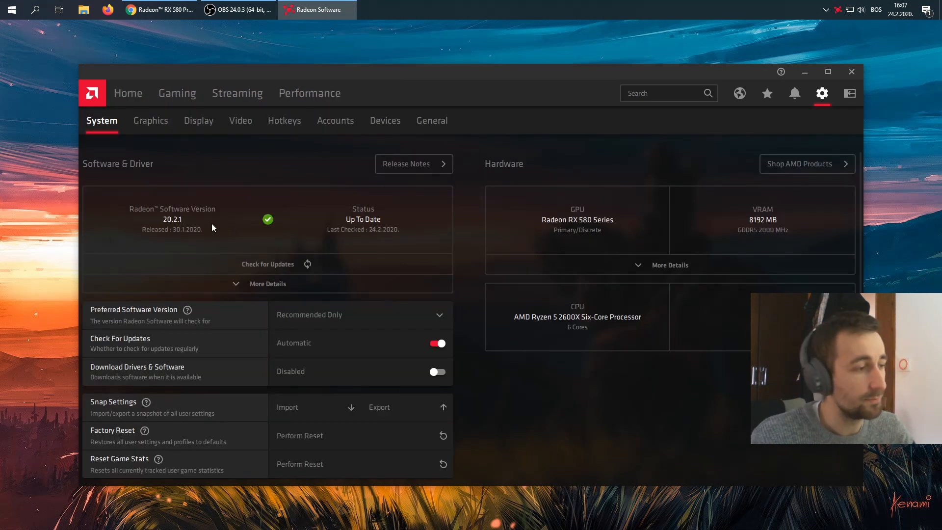
pyautogui.moveTo(182, 226)
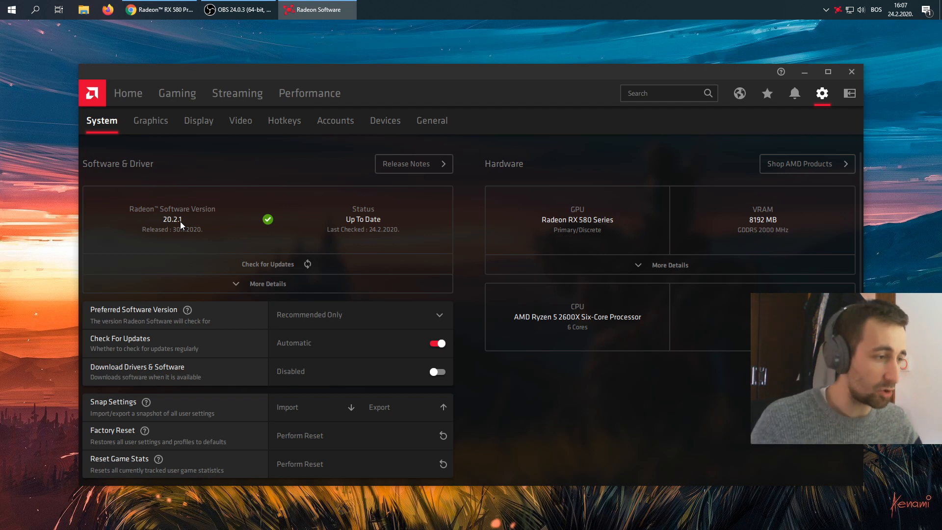
pyautogui.moveTo(379, 239)
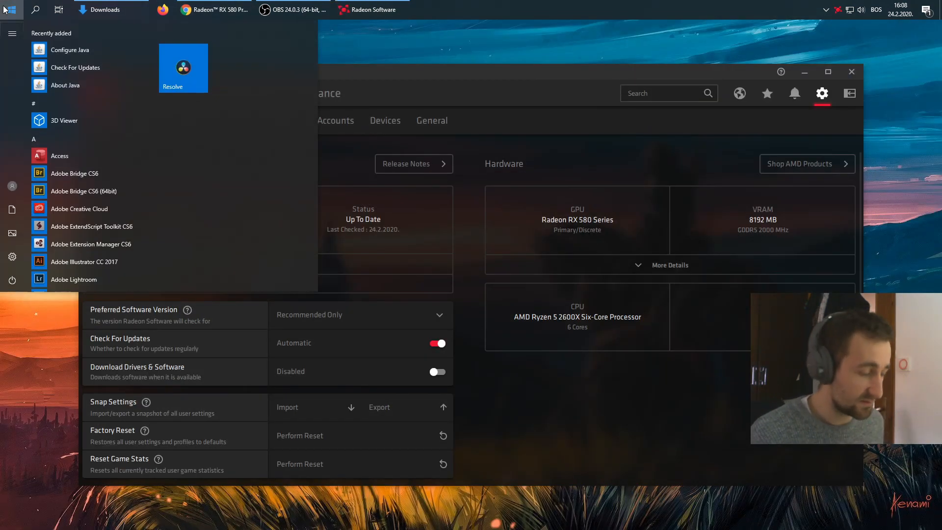
# - Find Add or remove programs via Start search and uninstall AMD Software 20.2.1
pyautogui.click(11, 10)
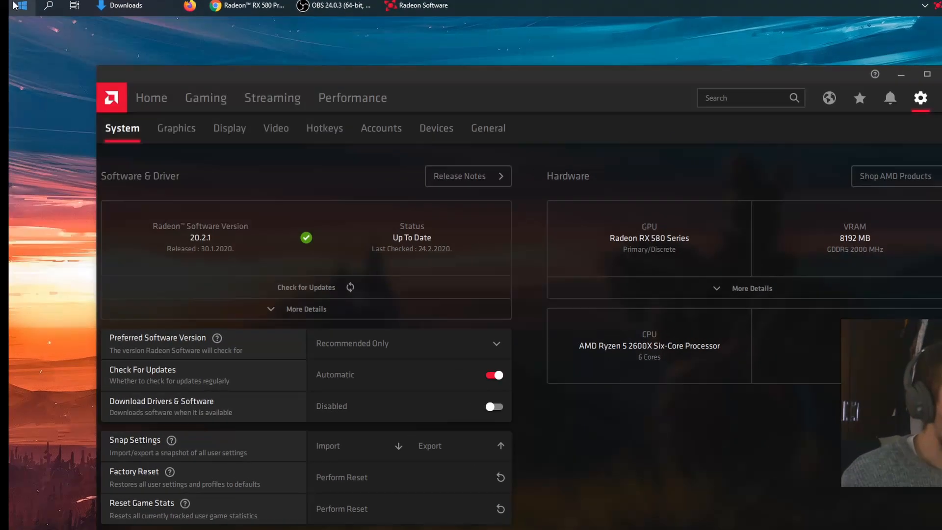
pyautogui.write('add opr')
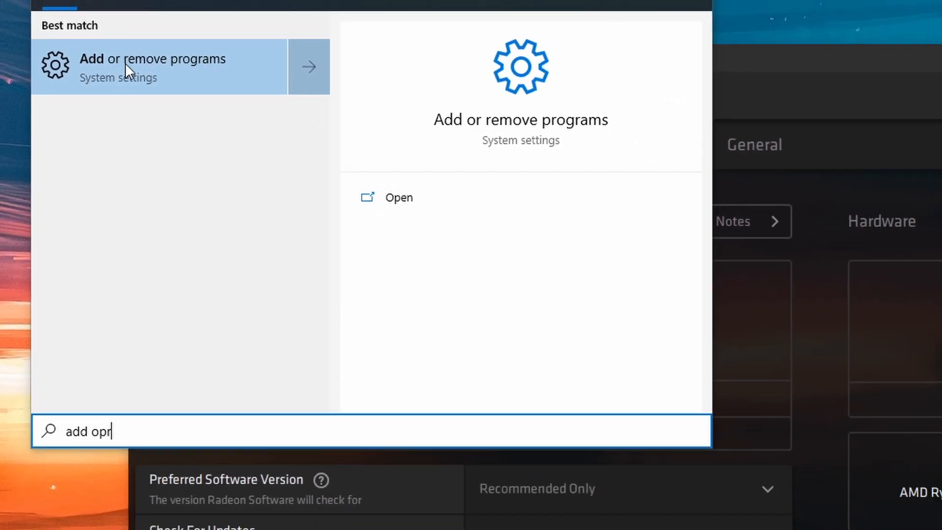
pyautogui.click(153, 66)
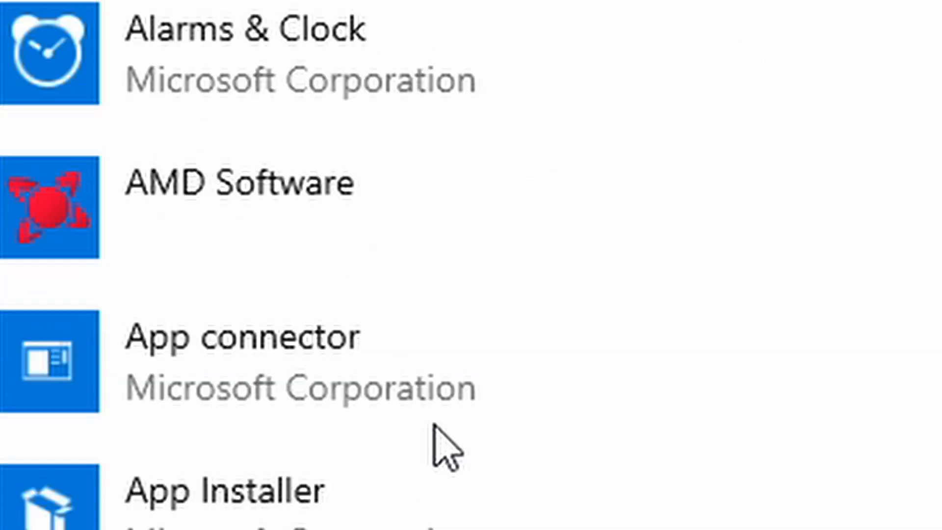
pyautogui.click(239, 184)
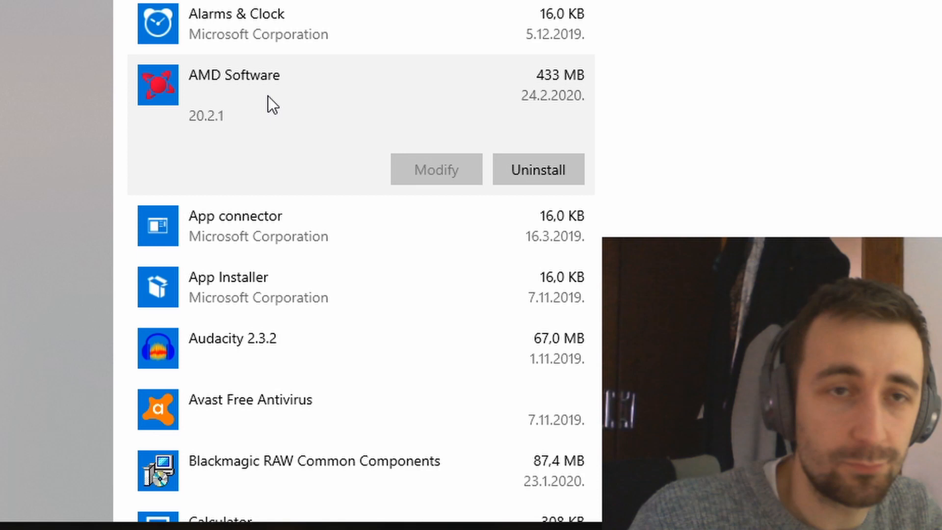
pyautogui.click(538, 168)
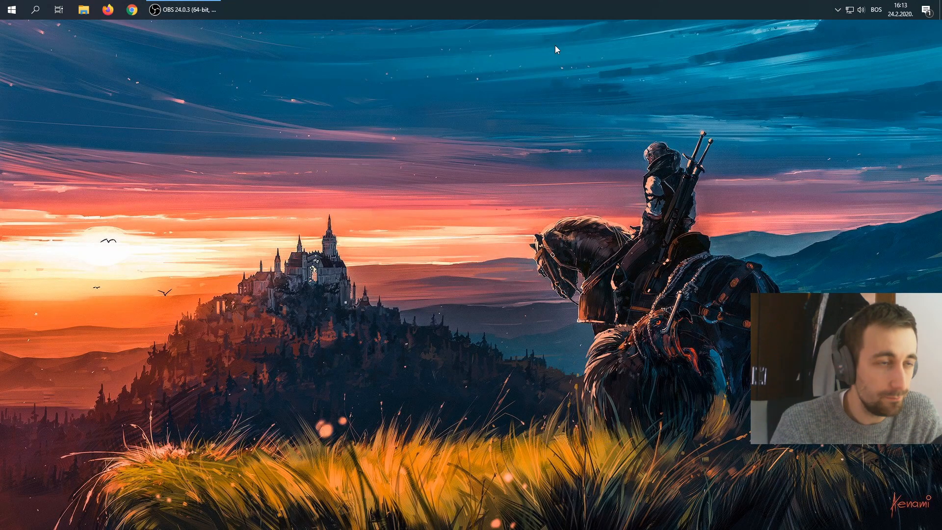
# - Delete both Radeon driver folders from C:\AMD, granting administrator permission, leaving the folder empty
pyautogui.click(82, 9)
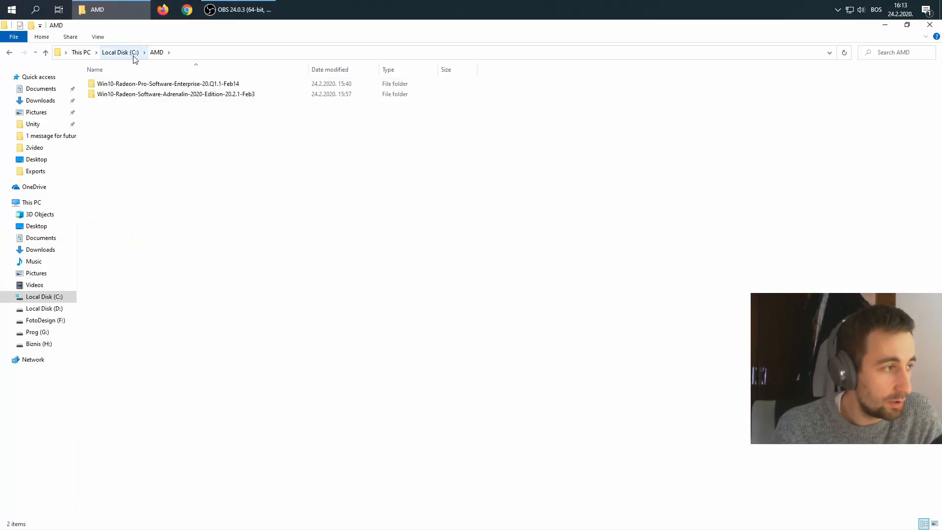
pyautogui.click(175, 95)
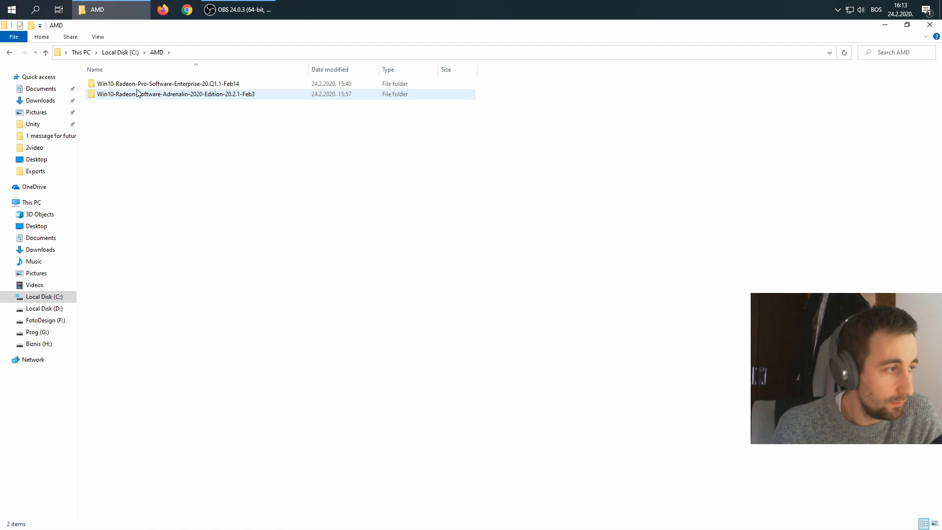
pyautogui.press('ctrl+a')
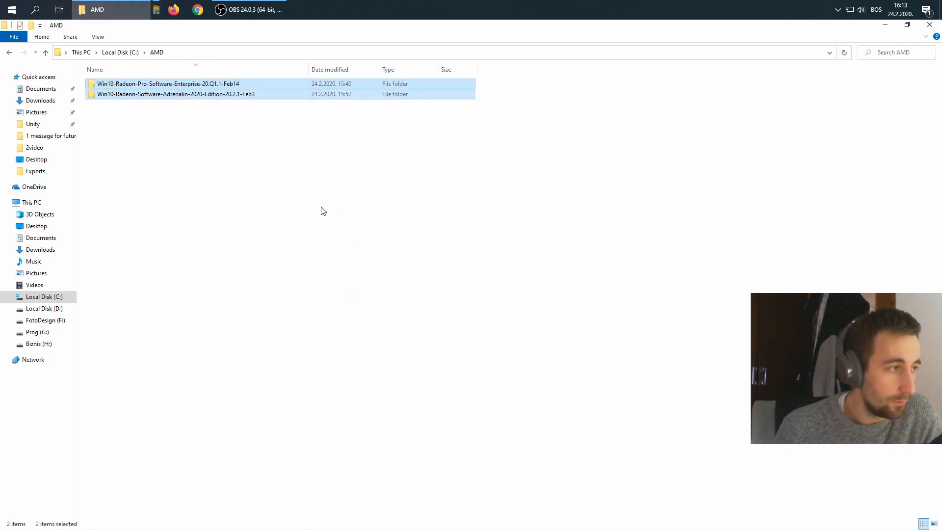
pyautogui.press('Delete')
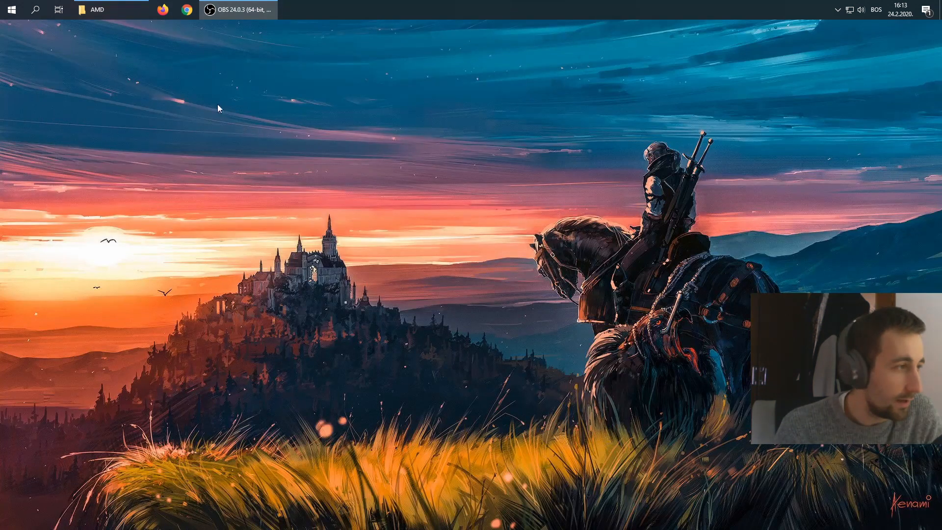
pyautogui.rightClick(218, 108)
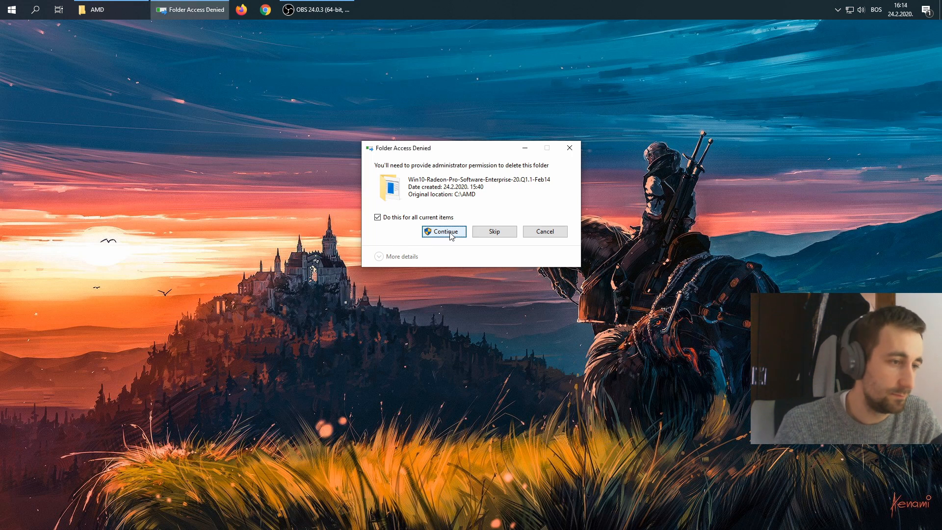
pyautogui.click(443, 231)
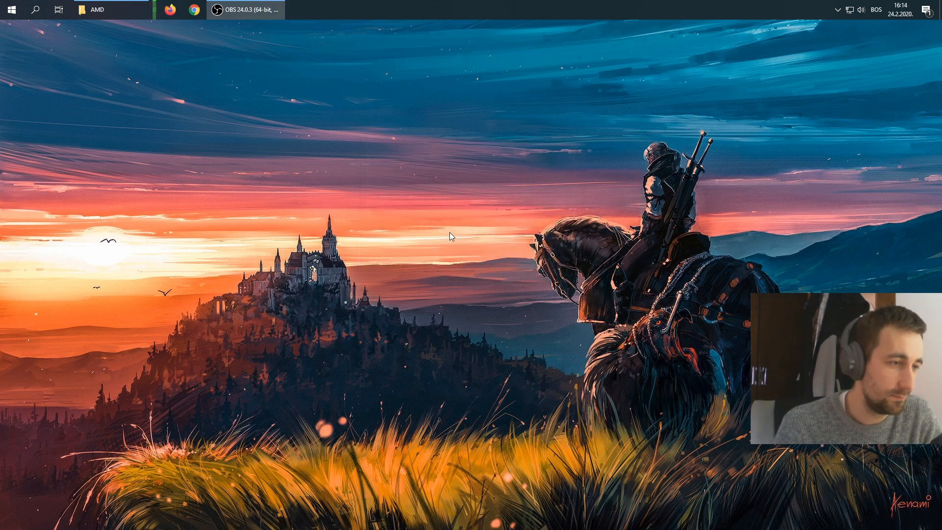
pyautogui.click(111, 8)
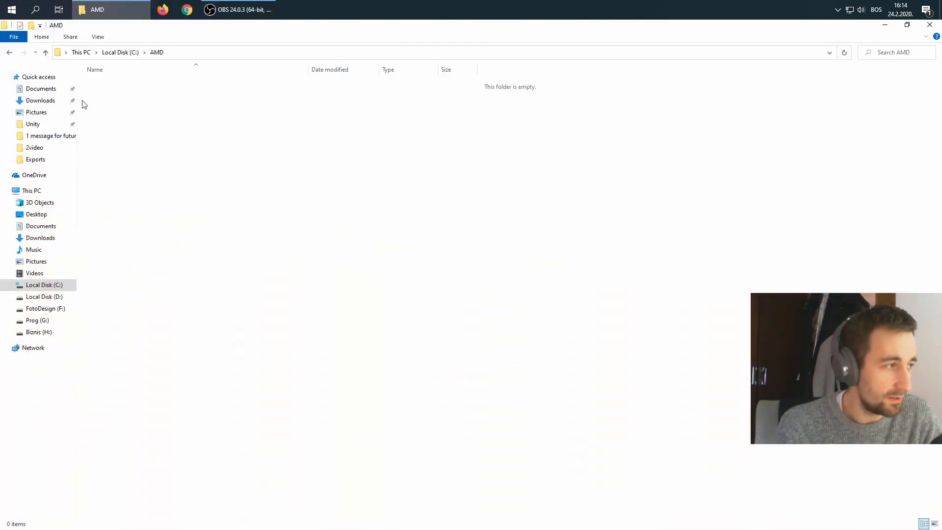
# - Run the 19.12.2 installer from Downloads and install Radeon Software with Factory Reset enabled
pyautogui.click(40, 100)
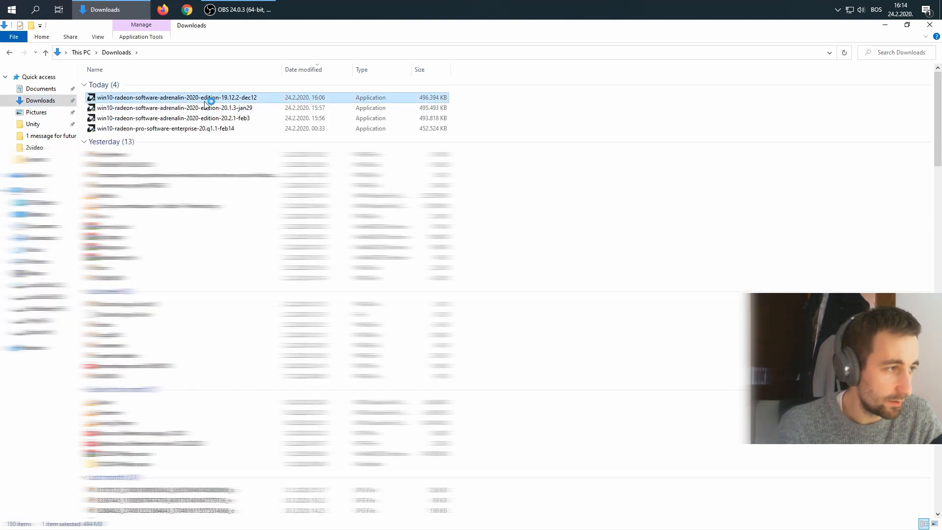
pyautogui.moveTo(906, 38)
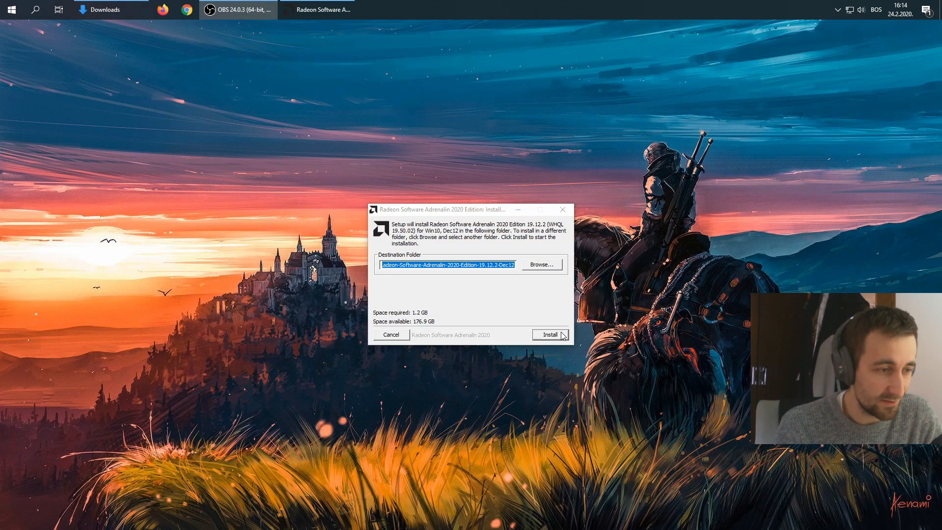
pyautogui.click(548, 334)
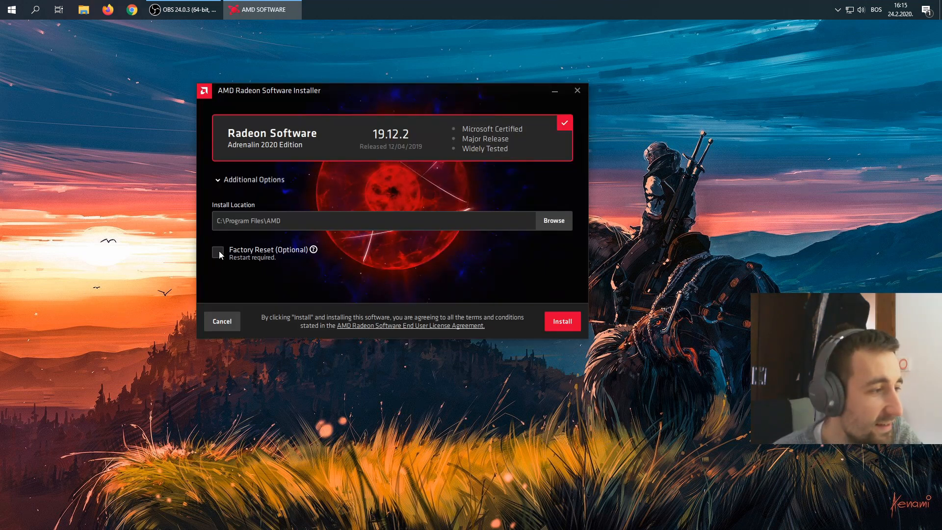
pyautogui.click(218, 252)
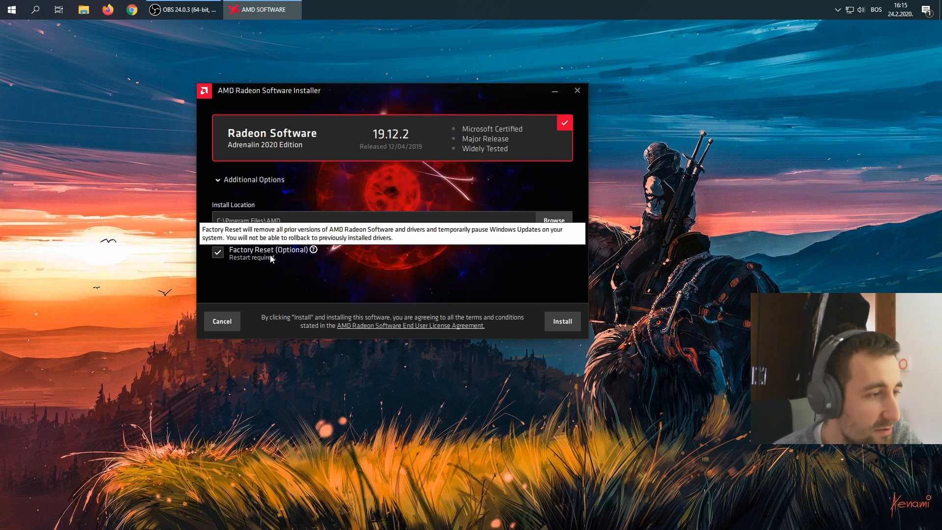
pyautogui.moveTo(616, 290)
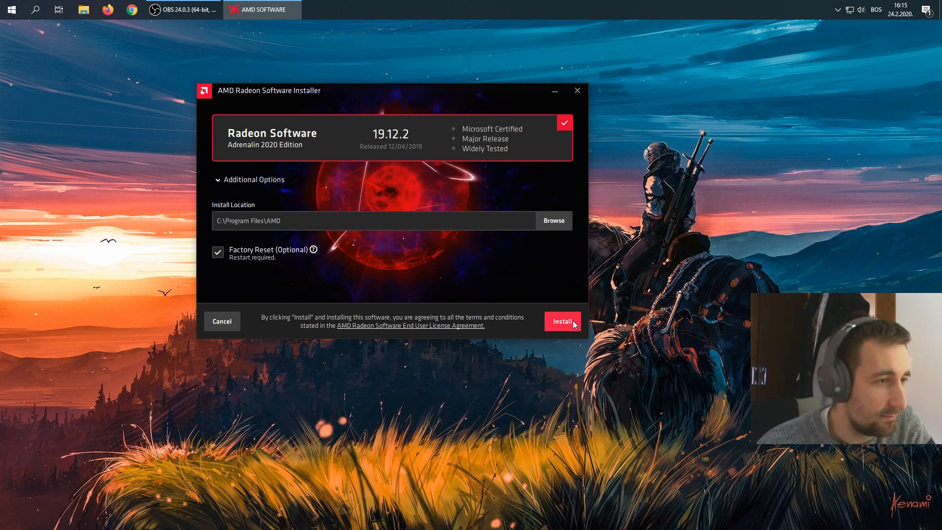
pyautogui.click(561, 322)
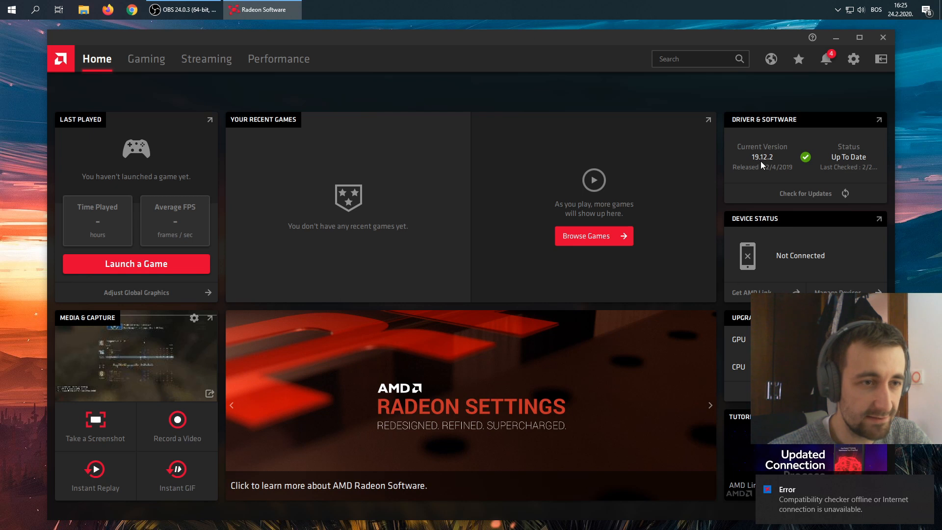
# - Check the Home tab's Driver & Software panel now reporting version 19.12.2
pyautogui.click(805, 193)
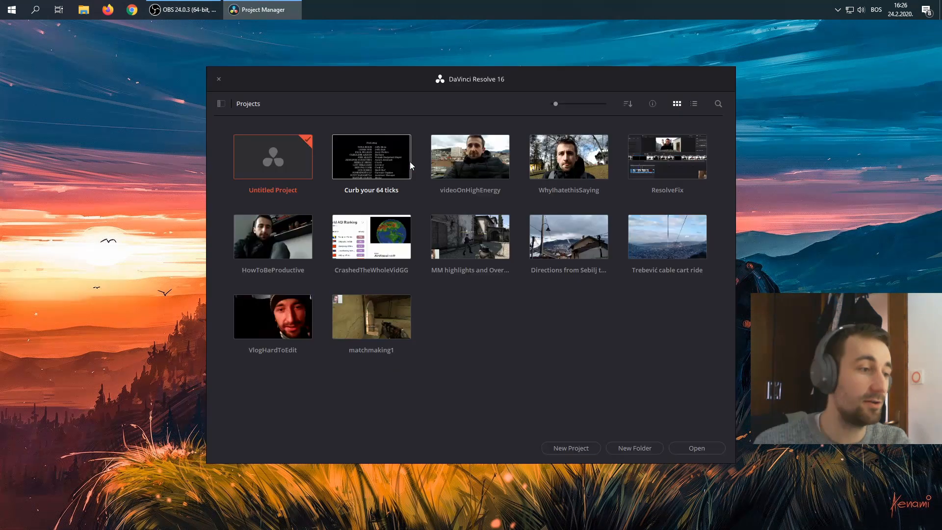
# - Open Untitled Project from Resolve 16's Project Manager into the editing workspace
pyautogui.doubleClick(273, 156)
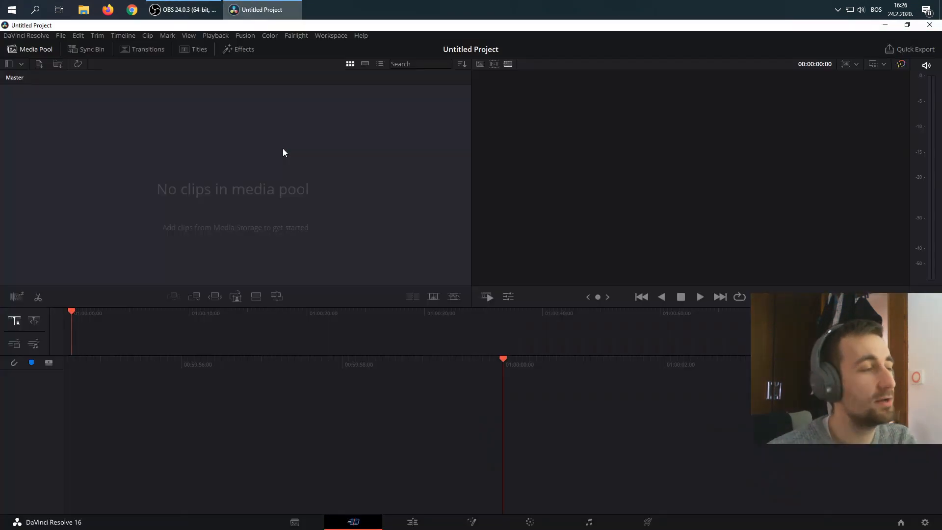
pyautogui.moveTo(355, 39)
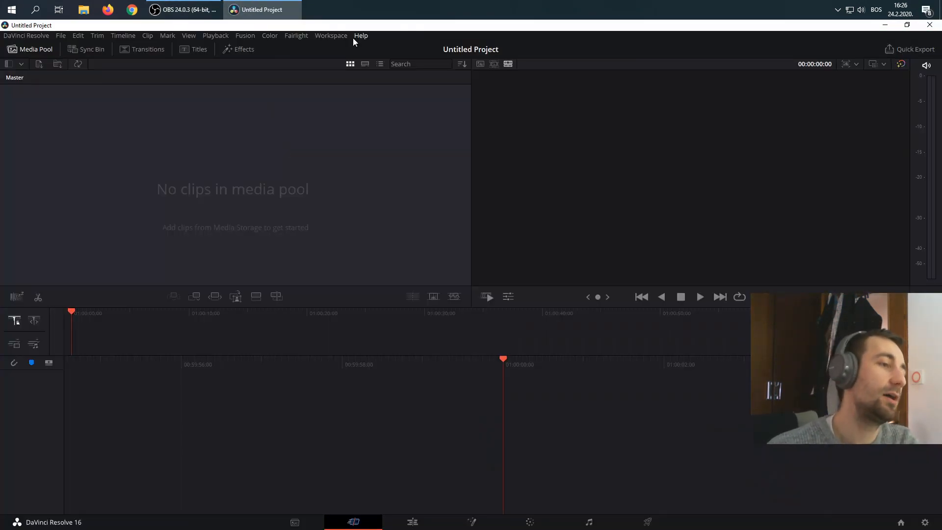